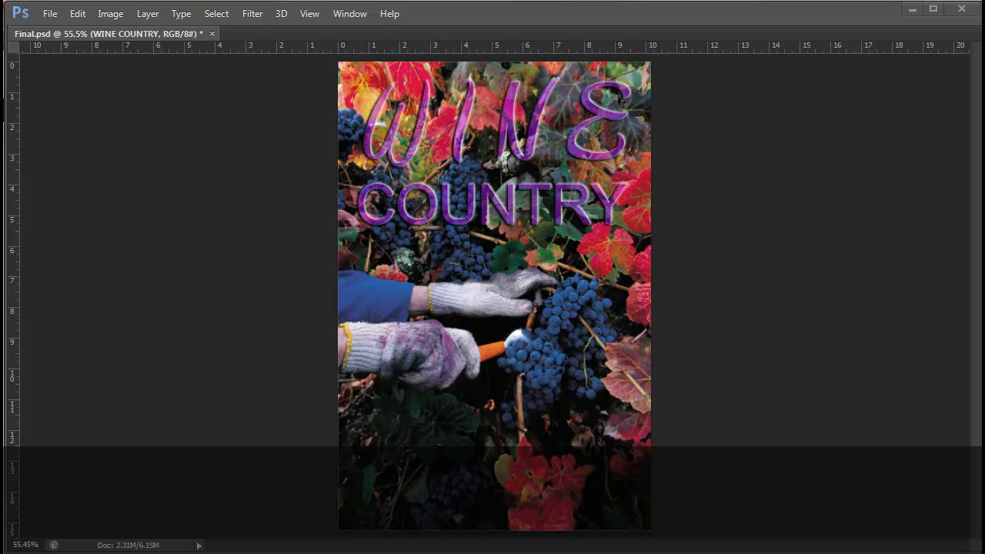
- Show the panels to review Layer 1's bevel, stroke, overlay and shadow effects, then hide them again
key(Tab)
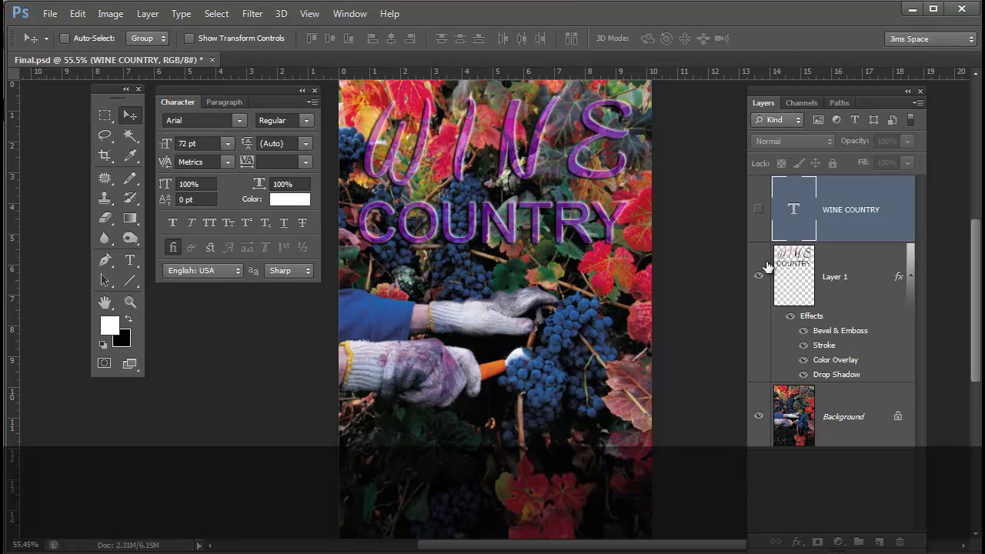
mouse_move(834, 285)
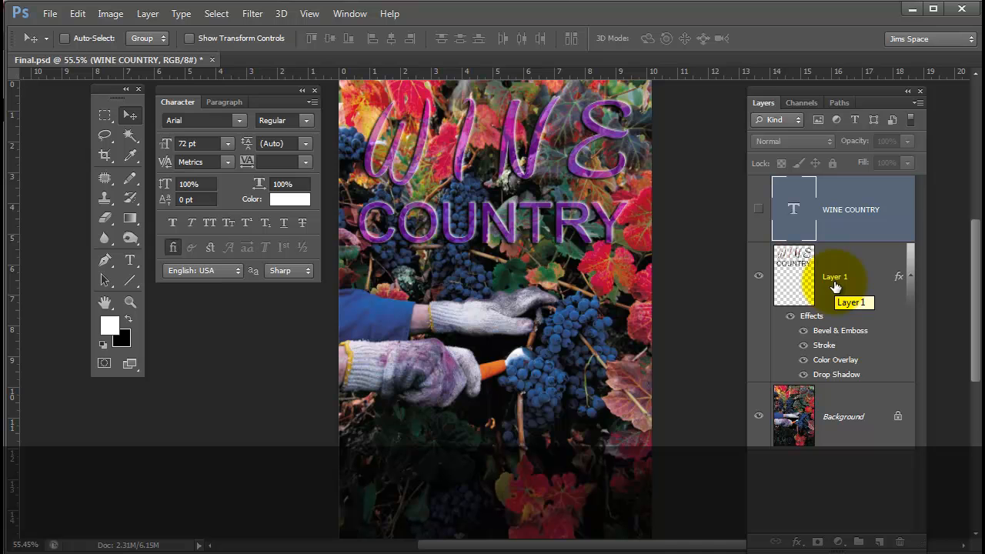
key(Tab)
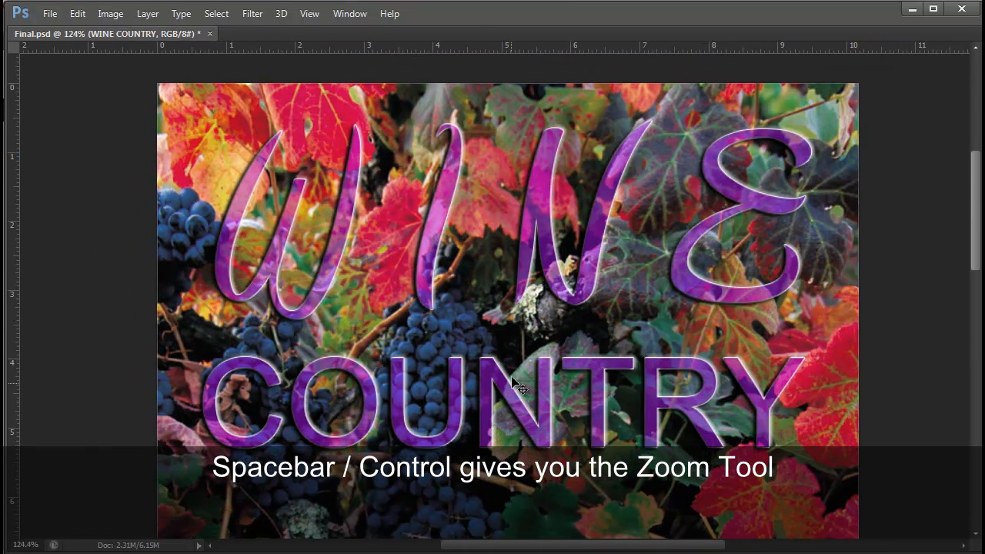
mouse_move(439, 321)
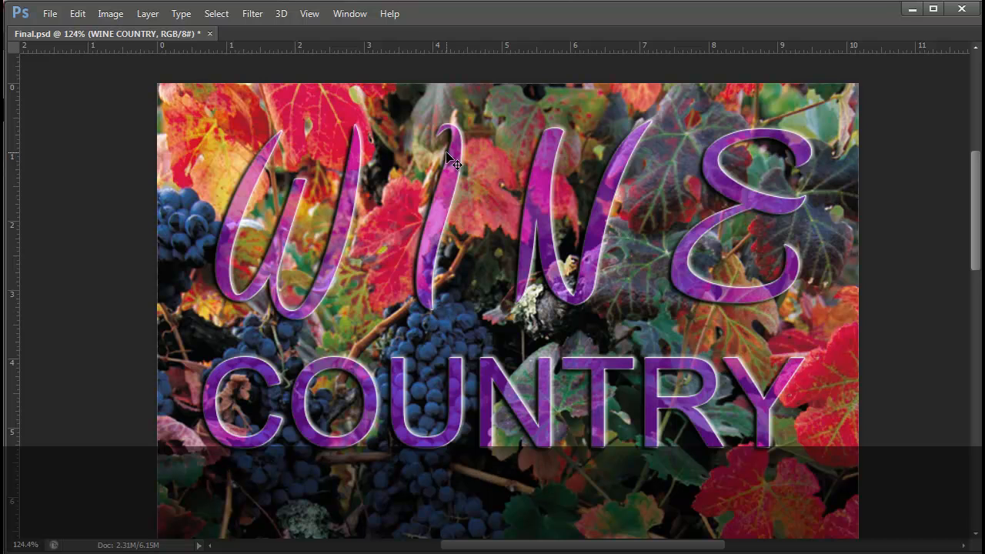
mouse_move(565, 337)
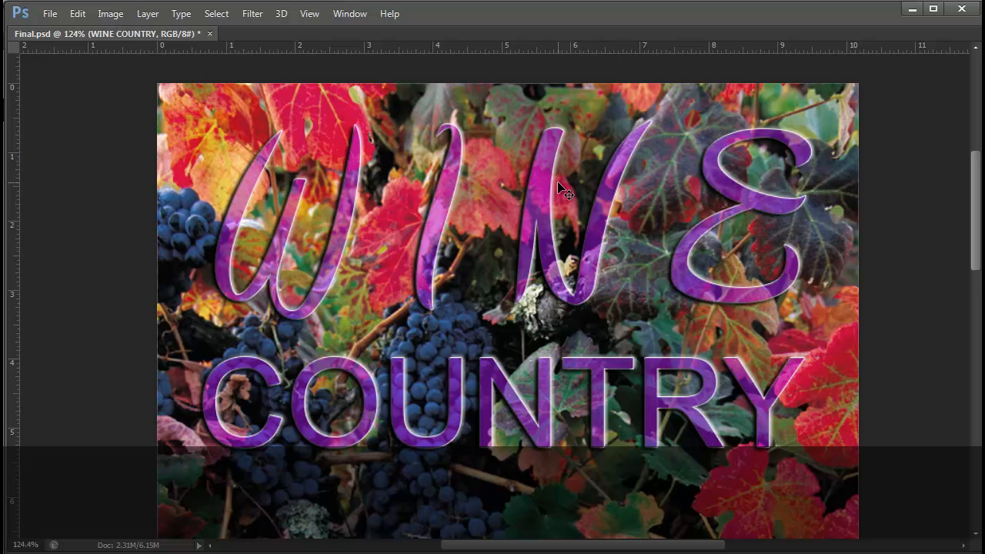
mouse_move(431, 329)
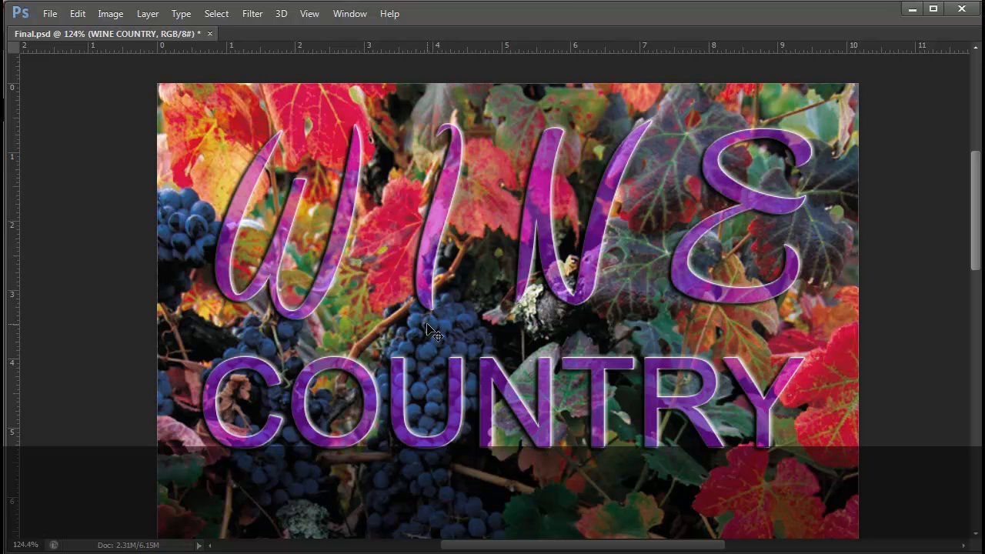
- Fit the whole grape photo back in the window after inspecting the lettering
key(ctrl+0)
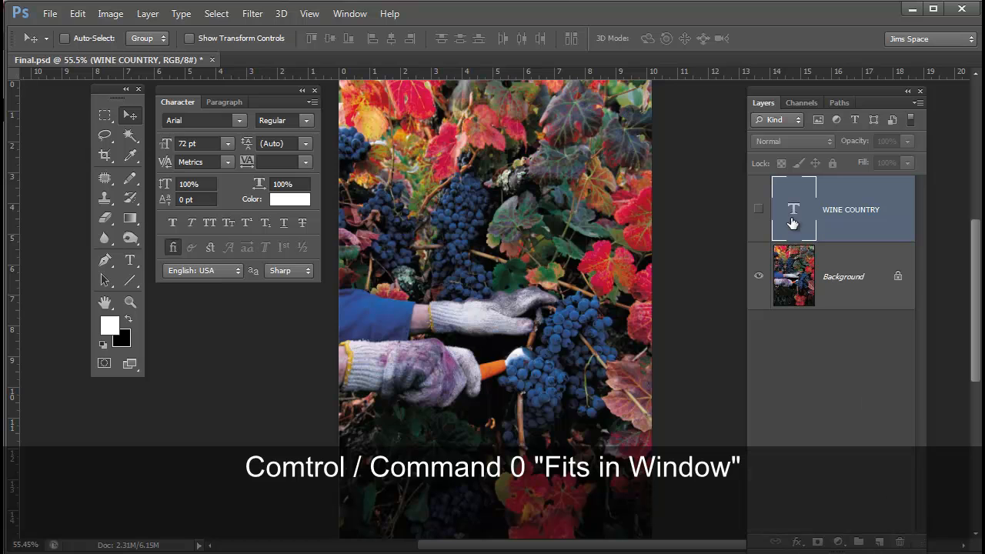
- Unhide the plain white WINE COUNTRY text and enlarge it to about 132 pt
click(757, 209)
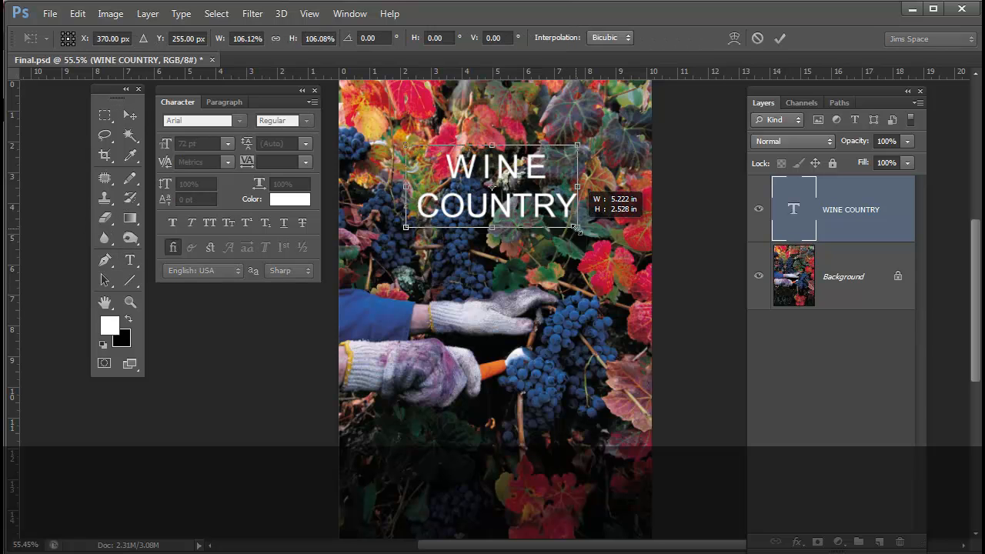
drag(577, 229, 626, 249)
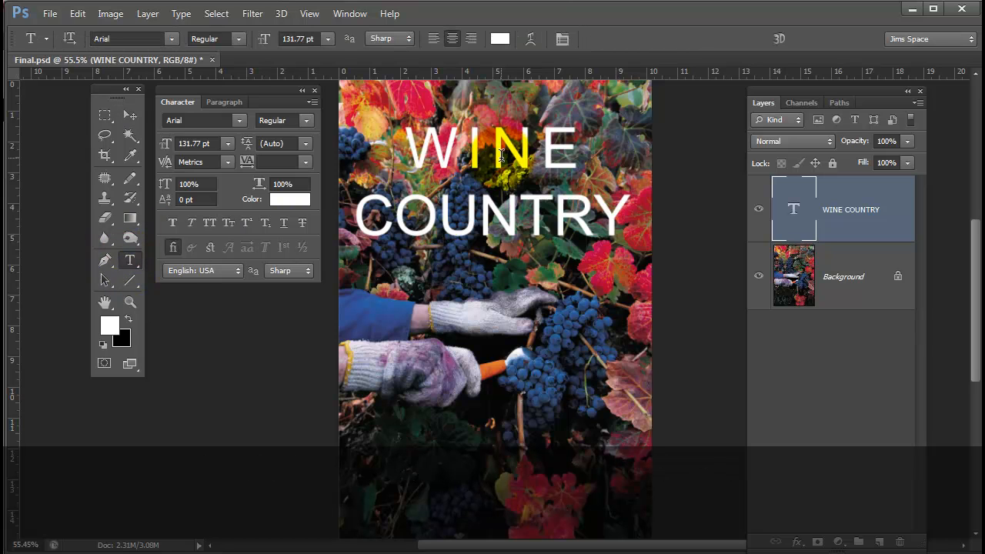
- Set the word WINE in the Amienne script font, tracking 160, at a much larger size
click(166, 38)
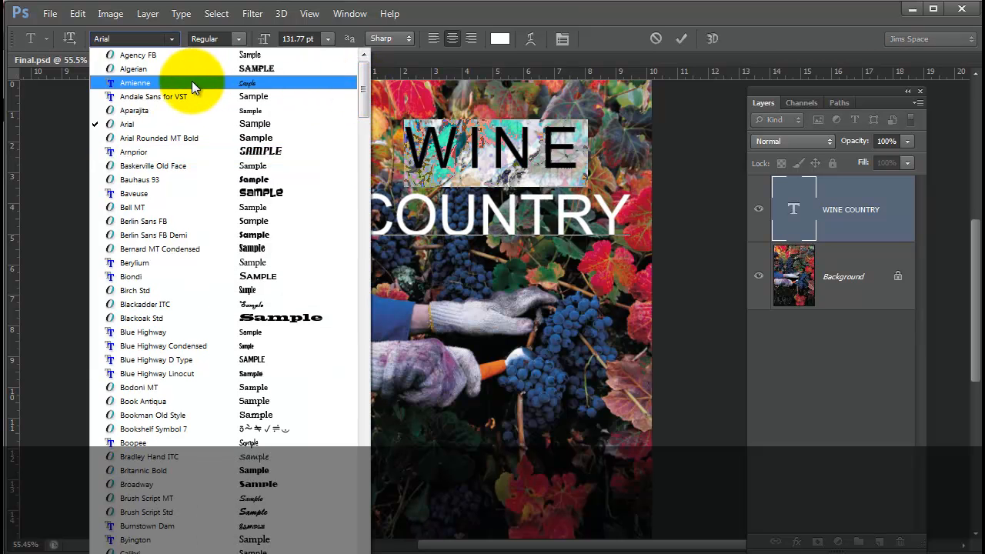
click(135, 84)
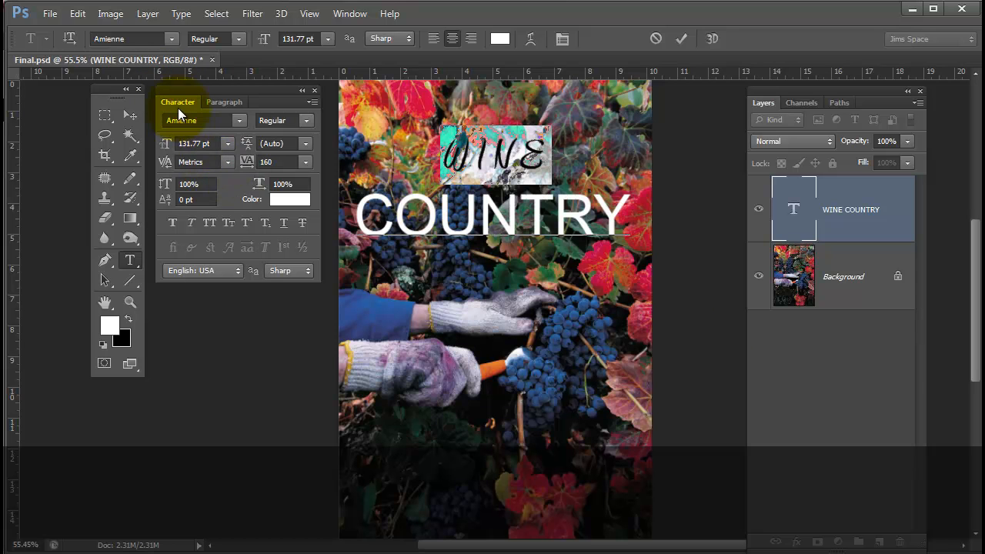
mouse_move(226, 144)
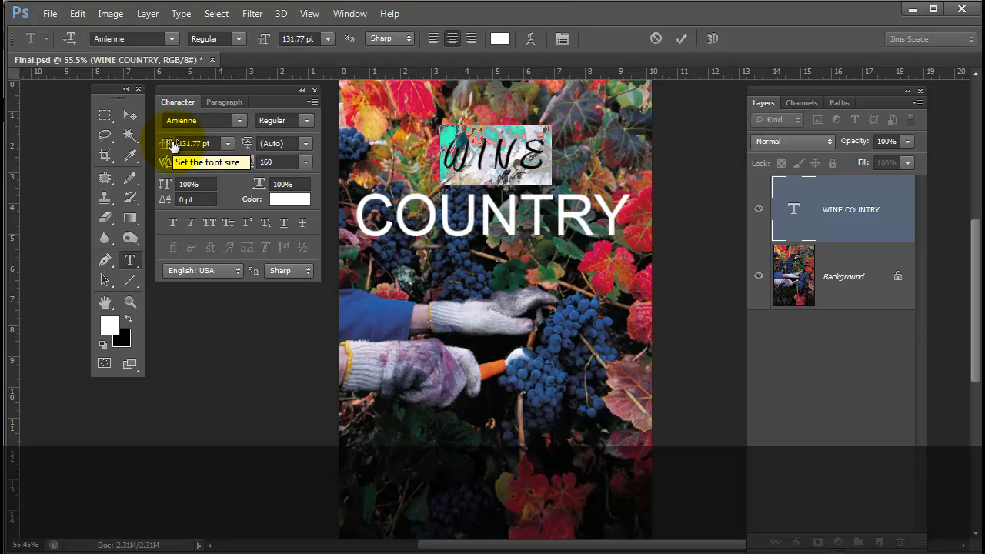
mouse_move(167, 151)
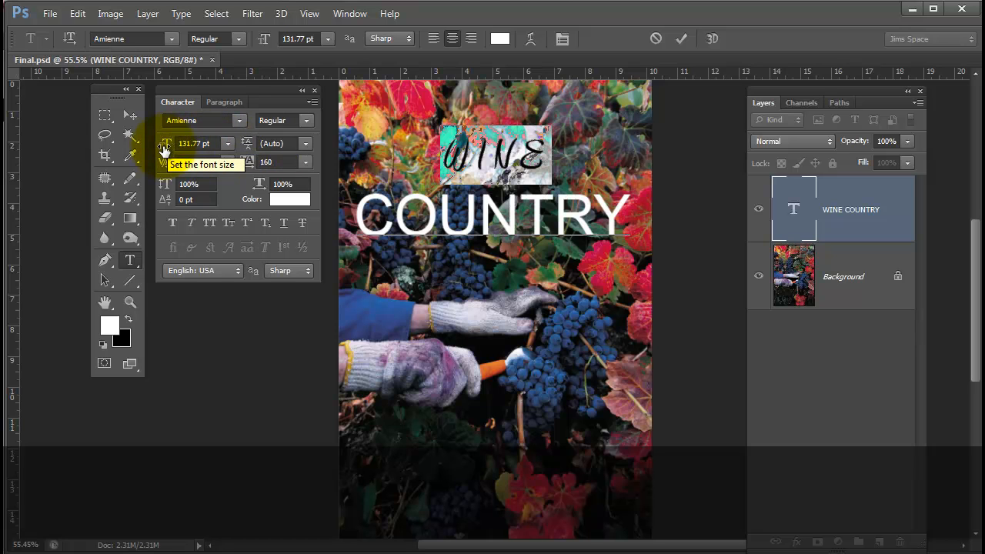
drag(166, 143, 197, 143)
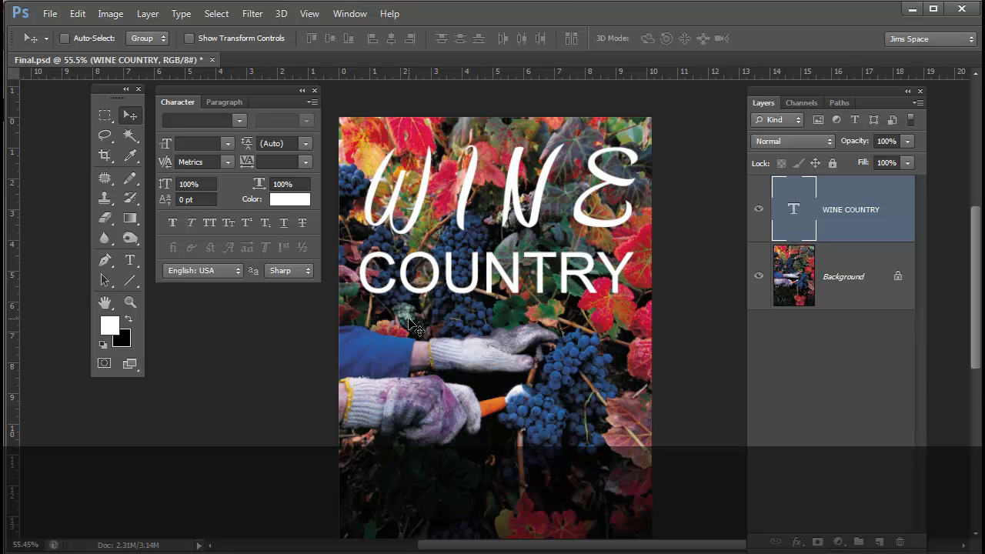
mouse_move(416, 322)
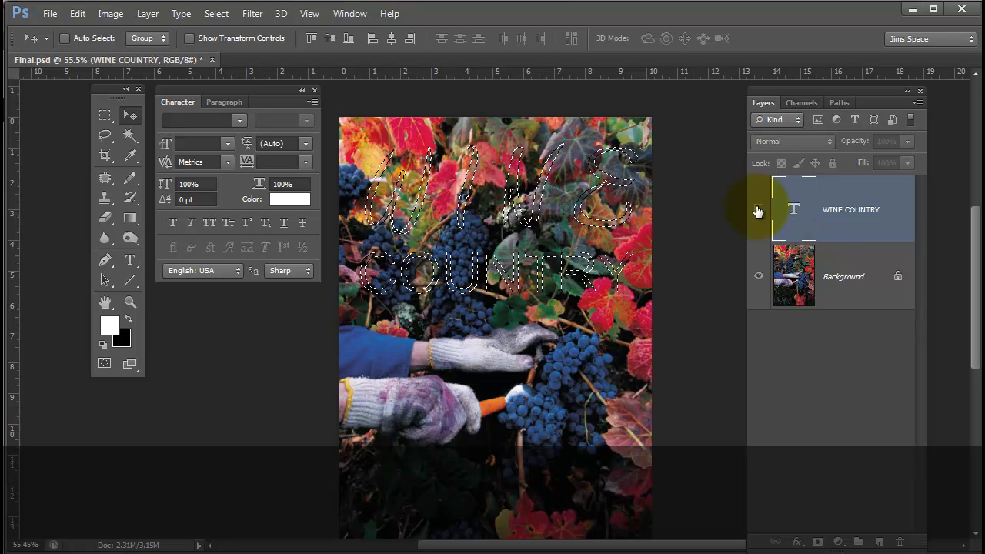
- Hide the text layer and copy the letter-shaped photo selection to a new Layer 1 with Ctrl+J
click(843, 277)
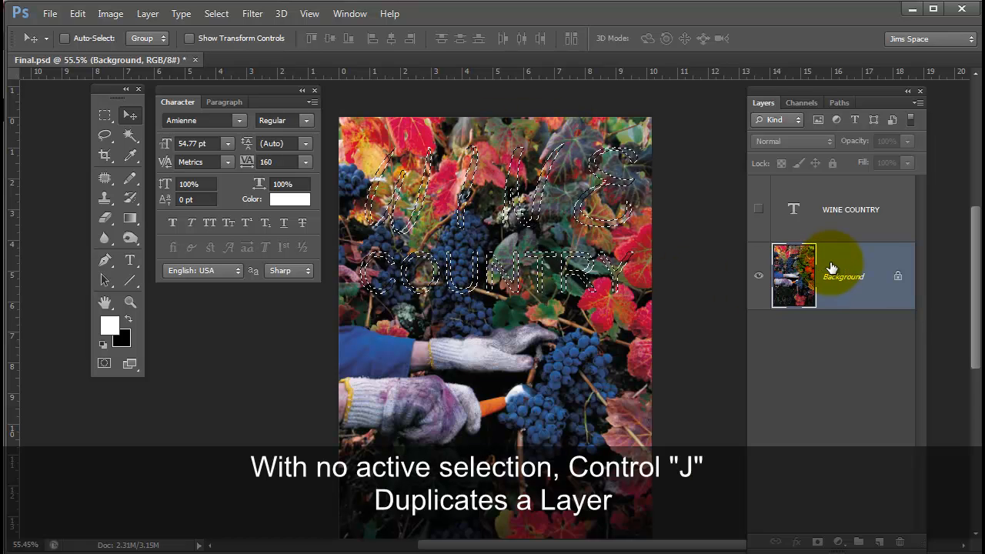
key(ctrl+j)
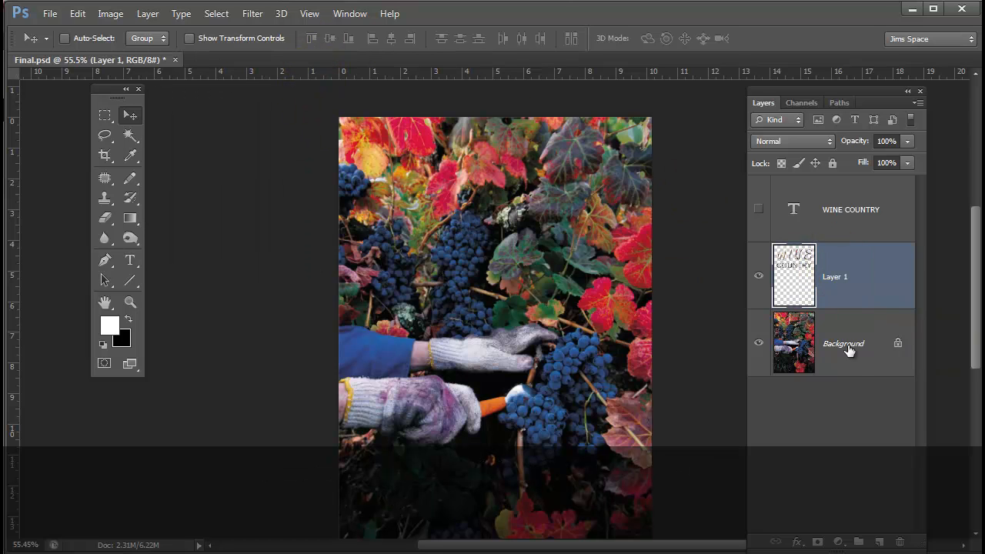
mouse_move(757, 345)
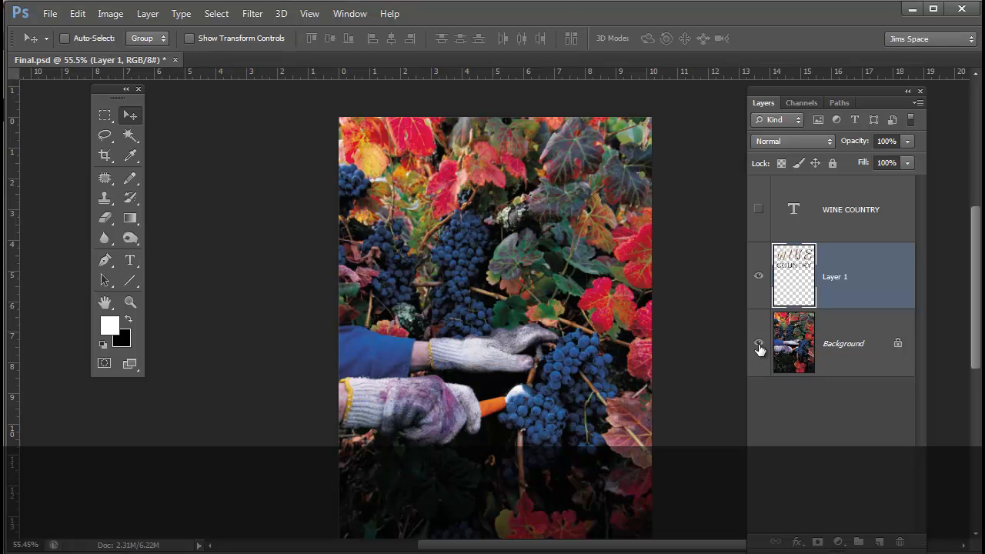
click(757, 343)
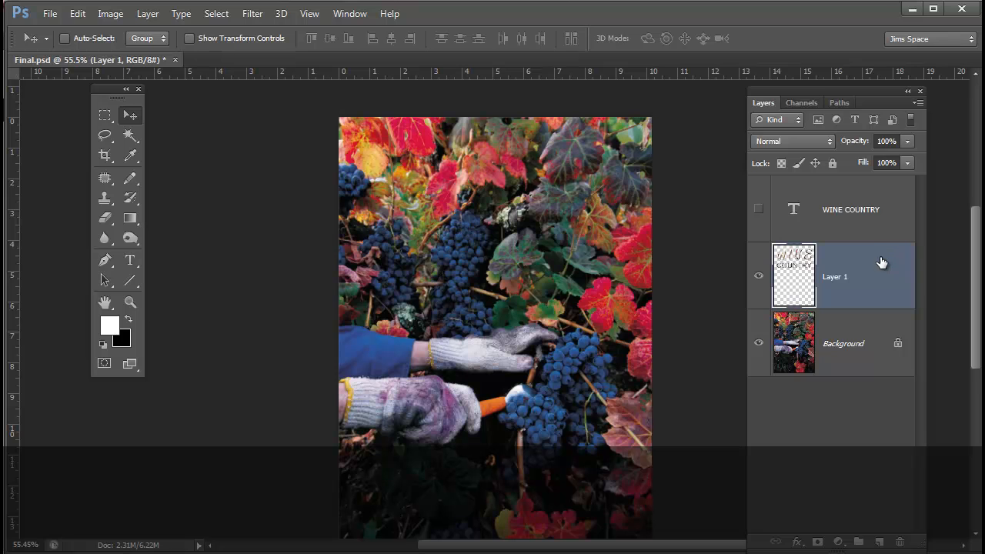
mouse_move(867, 268)
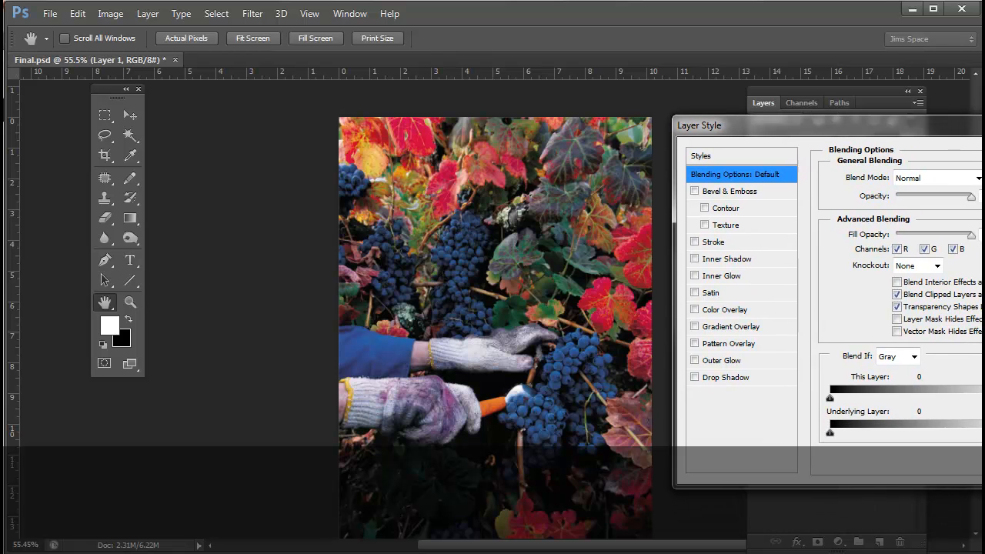
- Enable an outer bevel and emboss effect on the cut-out lettering layer
click(686, 191)
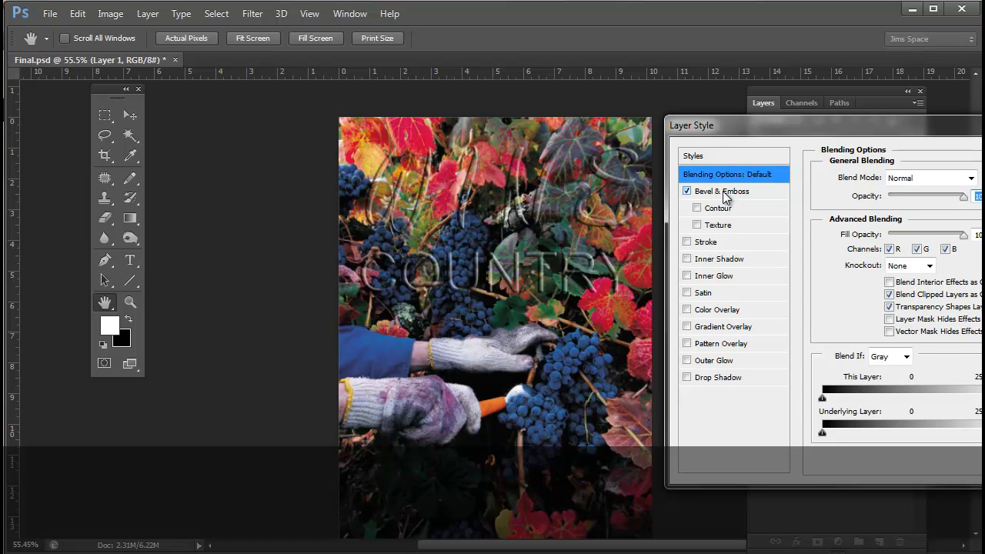
click(720, 191)
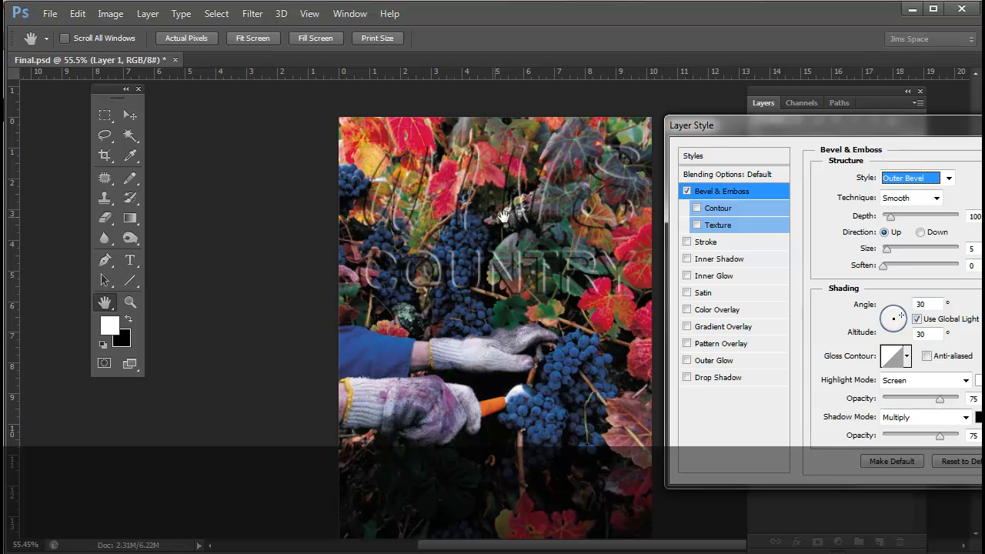
mouse_move(434, 250)
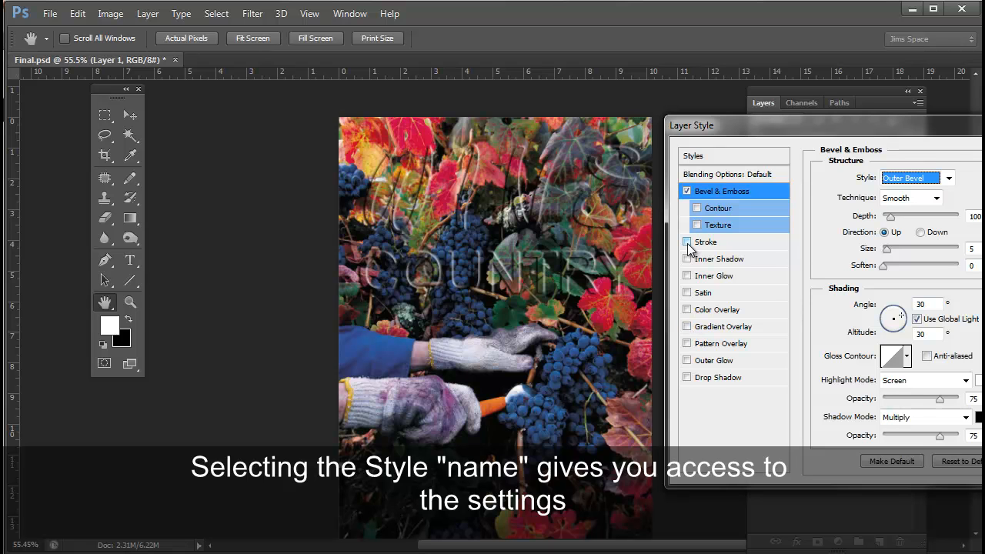
- Add a white outside stroke to the lettering and thin it to 1 px
click(686, 242)
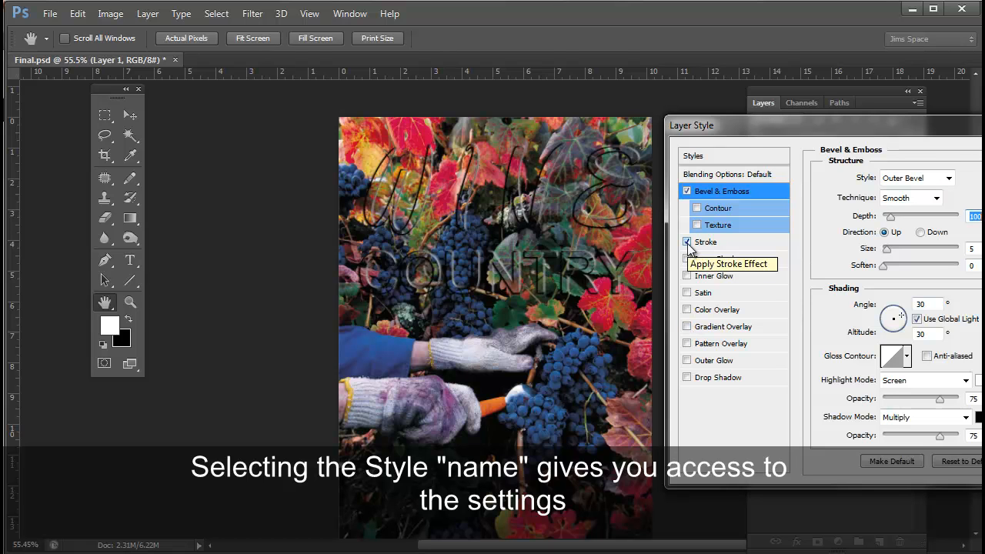
click(705, 241)
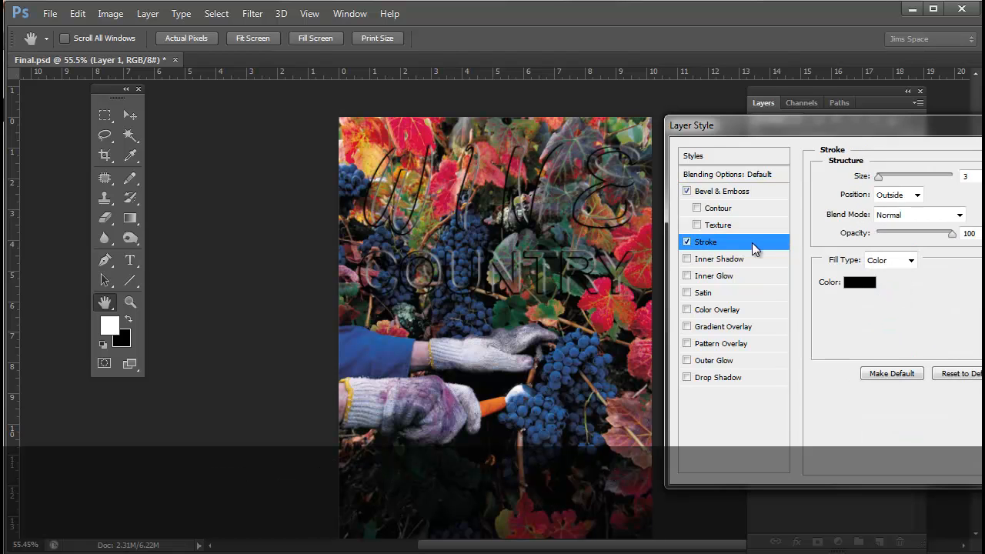
click(858, 283)
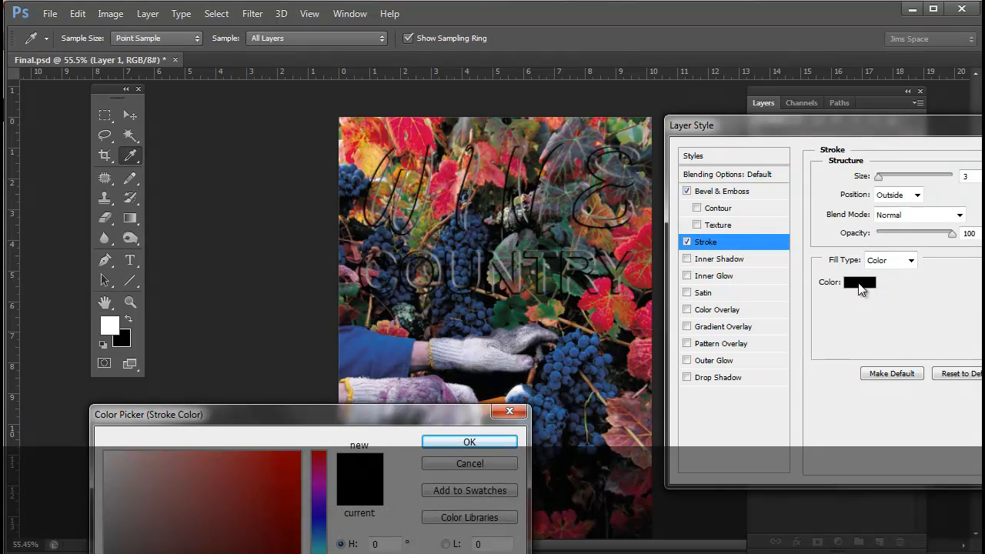
click(108, 455)
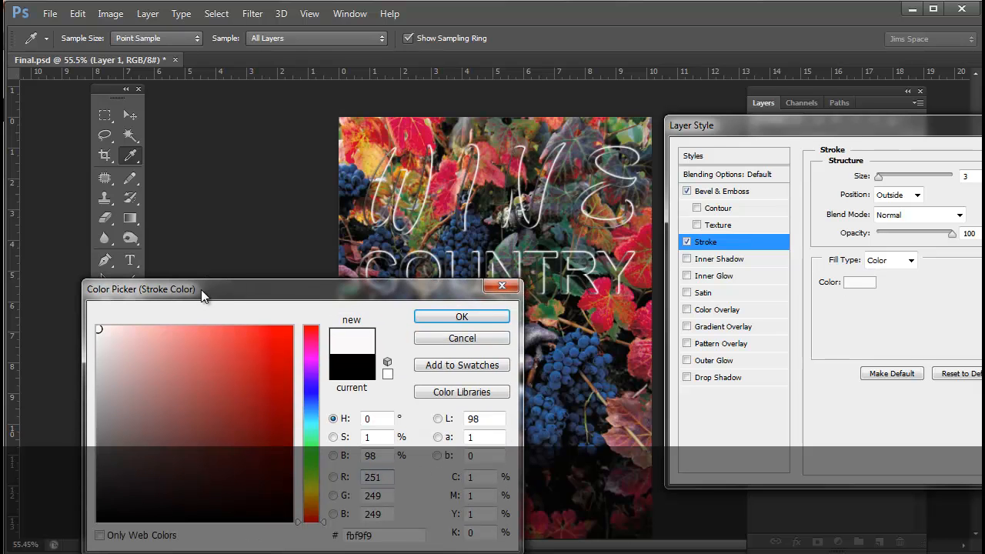
click(462, 317)
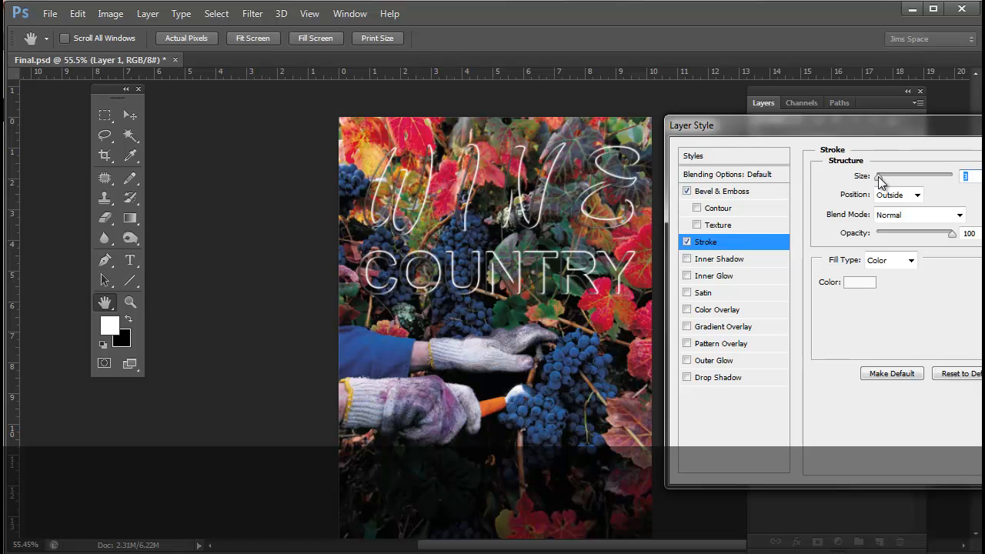
drag(880, 175, 874, 175)
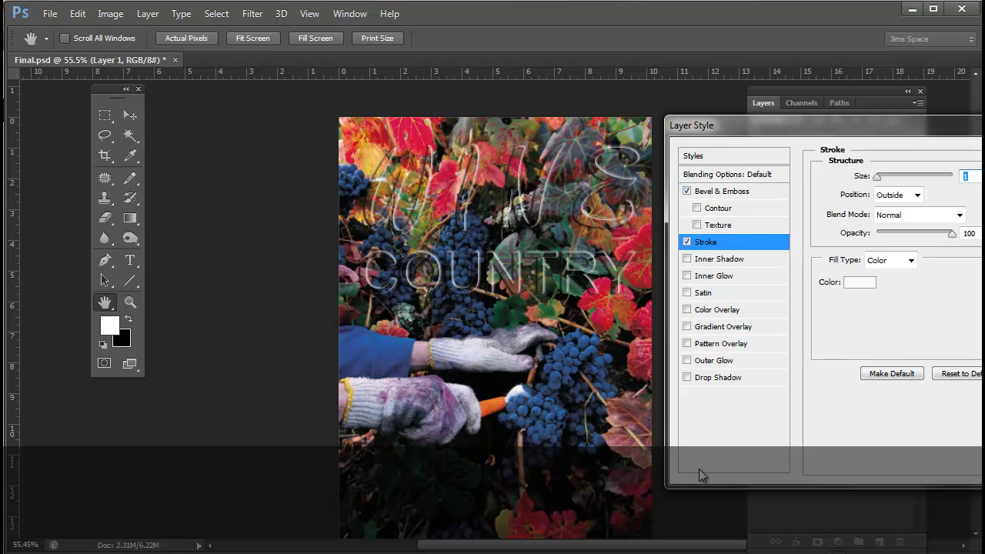
mouse_move(775, 411)
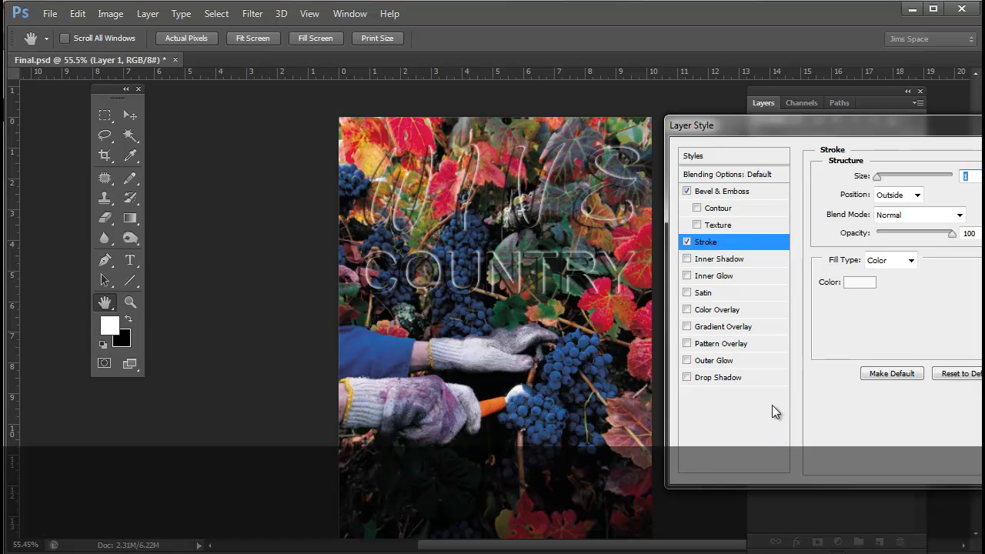
- Enable Drop Shadow and a red Color Overlay on the lettering
click(686, 377)
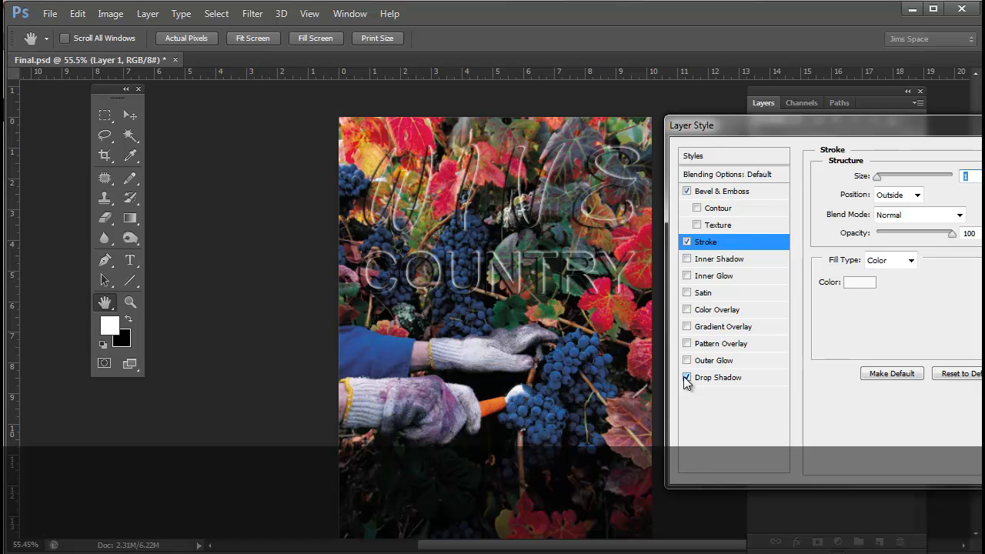
mouse_move(686, 377)
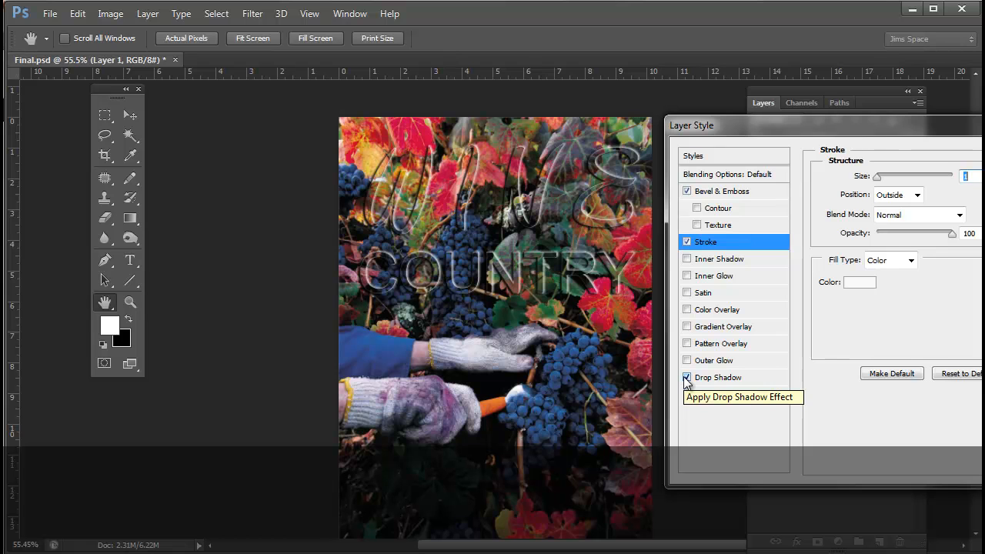
click(686, 377)
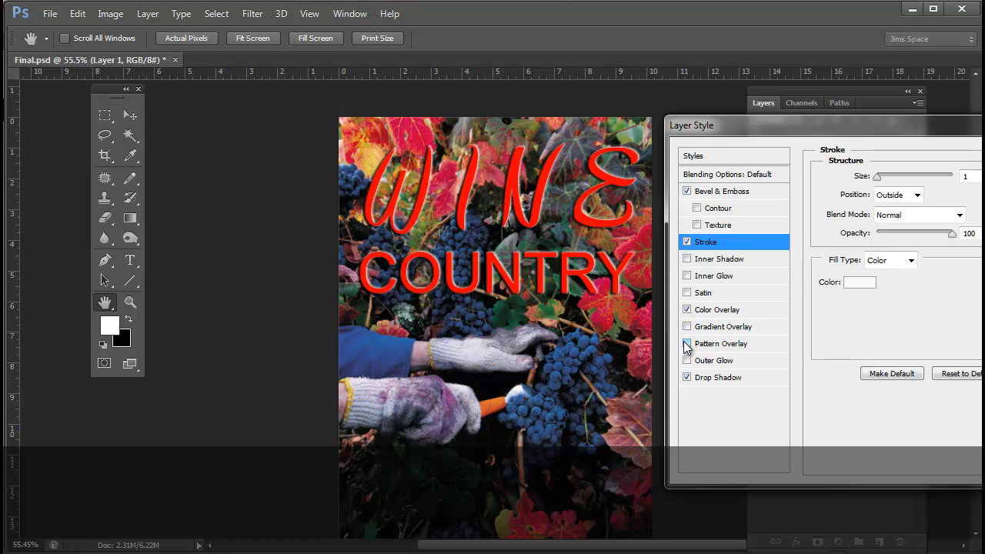
click(717, 309)
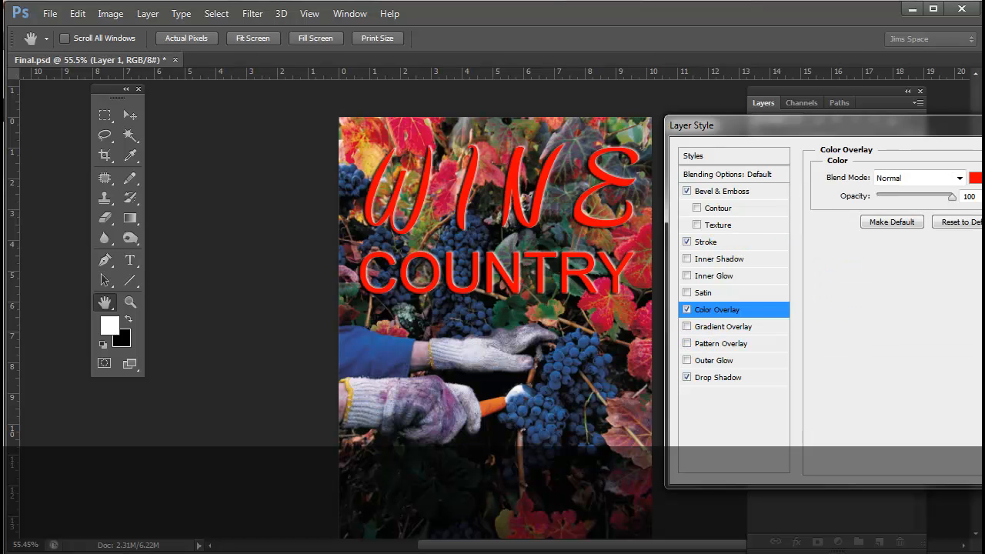
- Change the overlay colour from red to bright purple (#cf08fa)
click(978, 178)
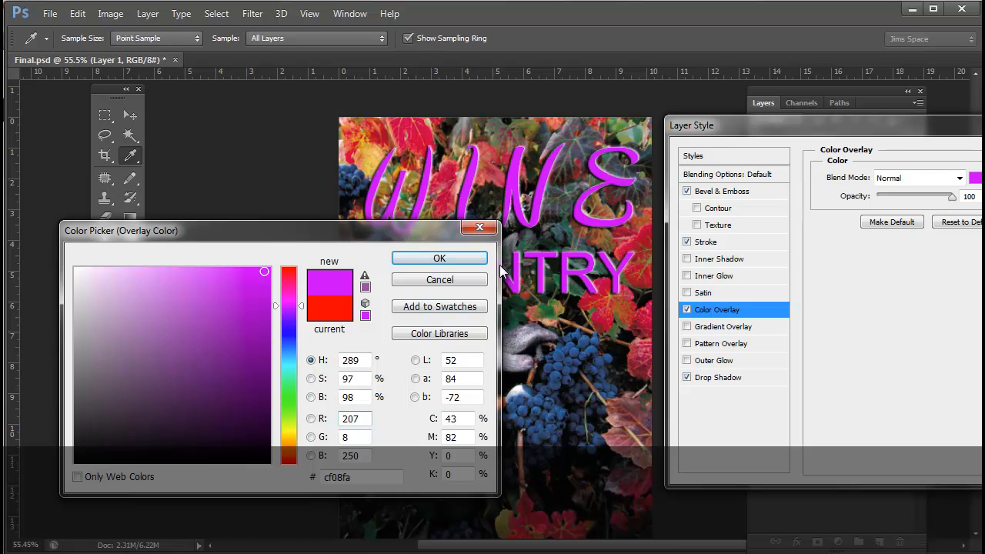
click(440, 258)
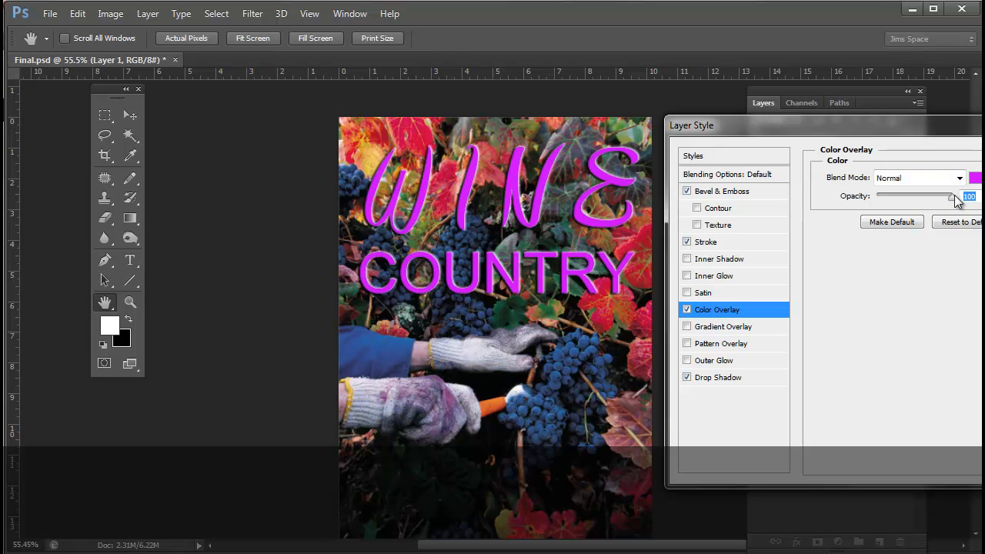
- Cycle through several overlay blend modes and pick one that lets the grapes show through
drag(954, 195, 930, 196)
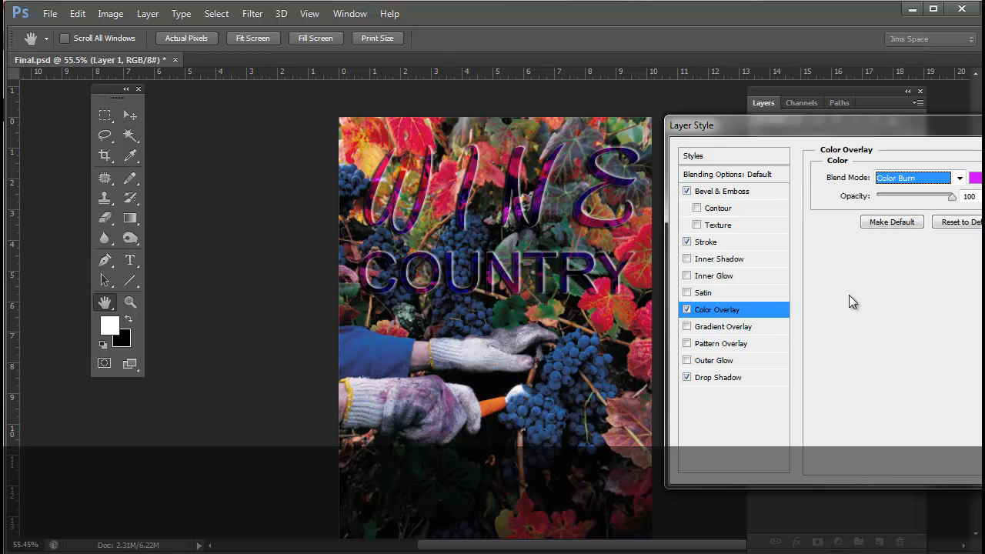
key(Down)
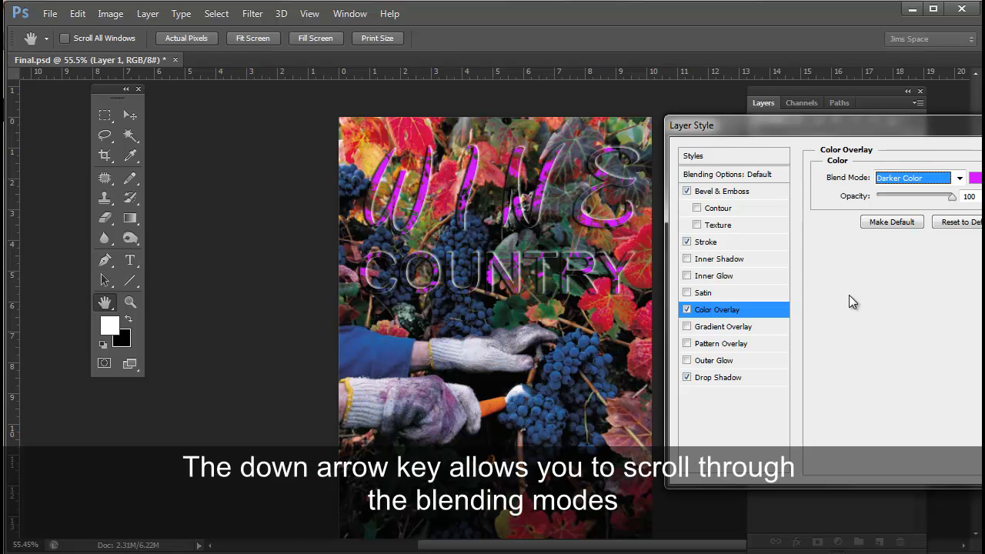
key(Down)
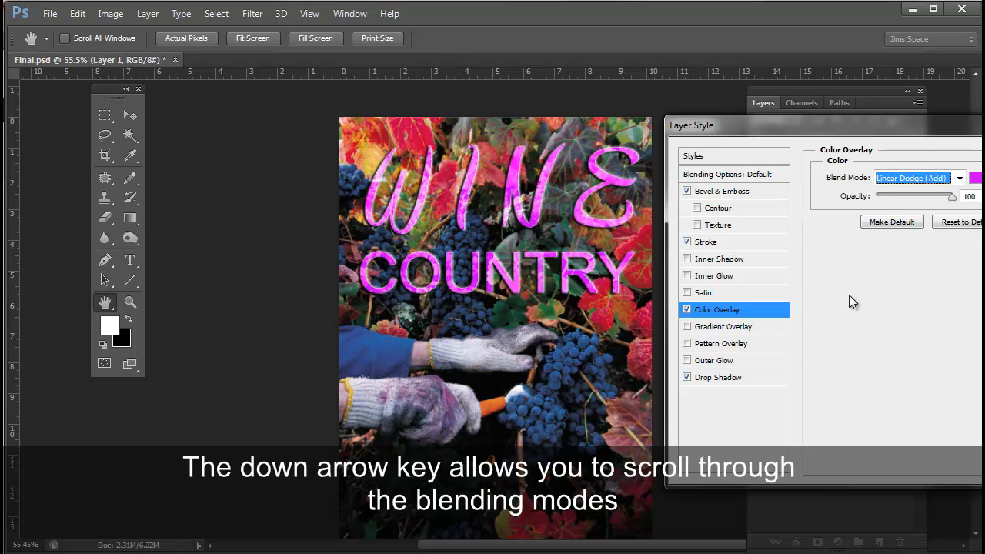
key(Down)
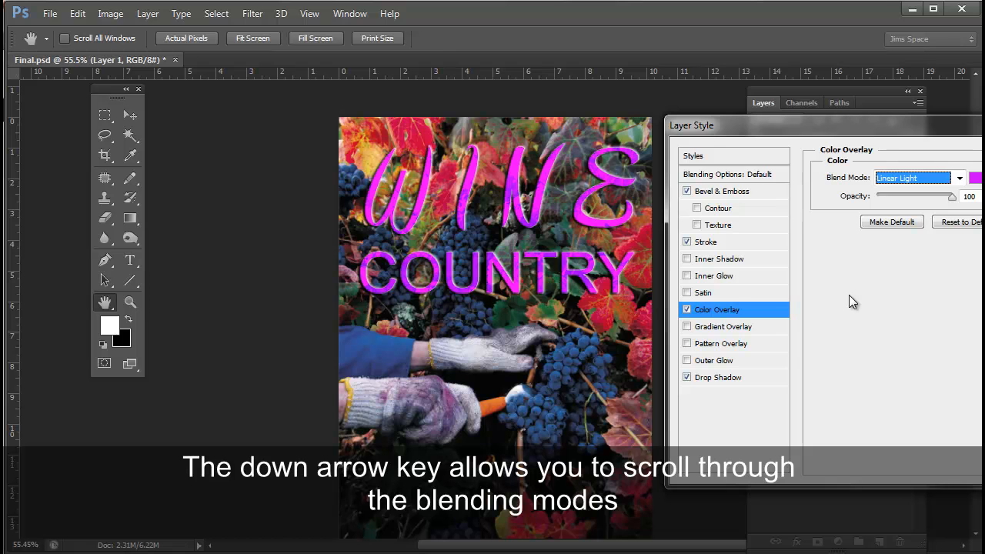
key(Down)
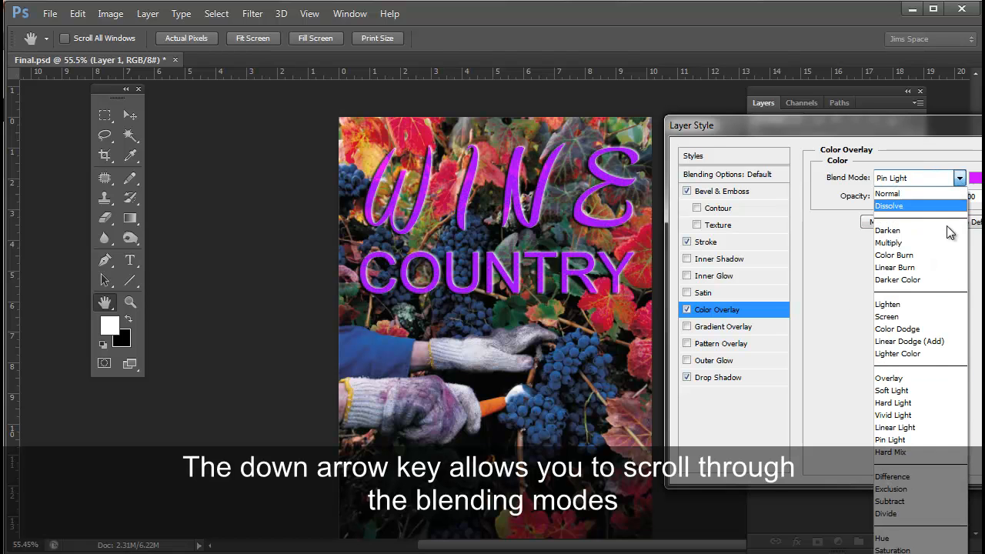
click(905, 178)
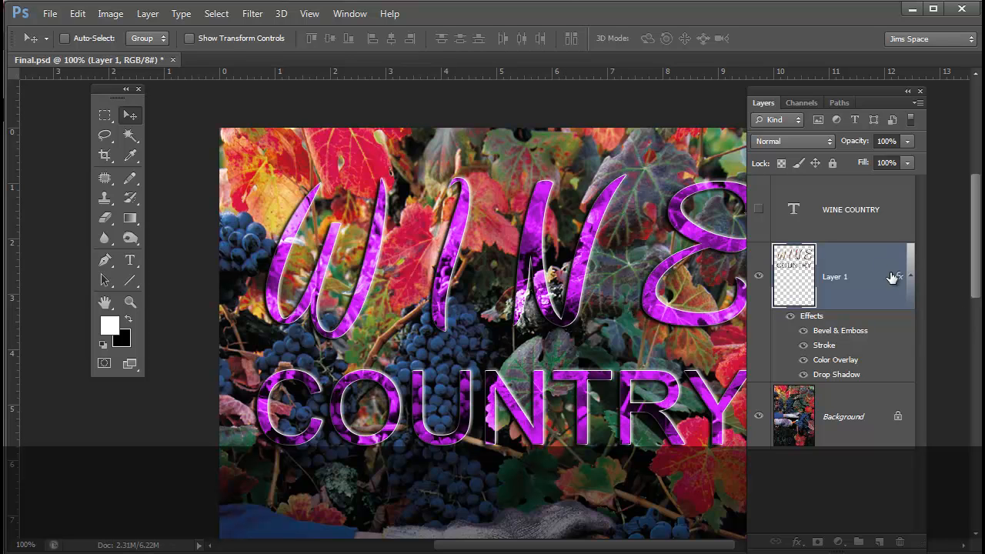
mouse_move(899, 287)
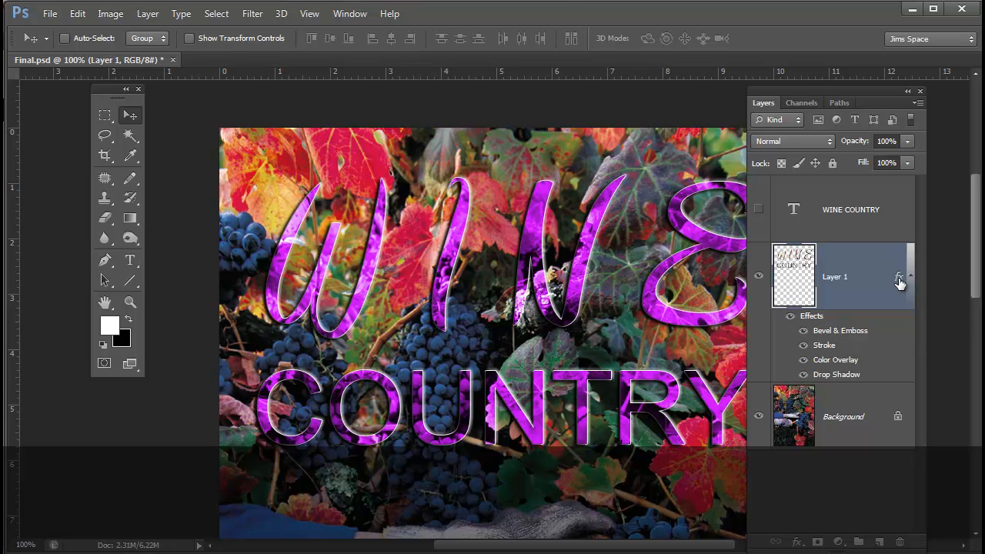
mouse_move(899, 277)
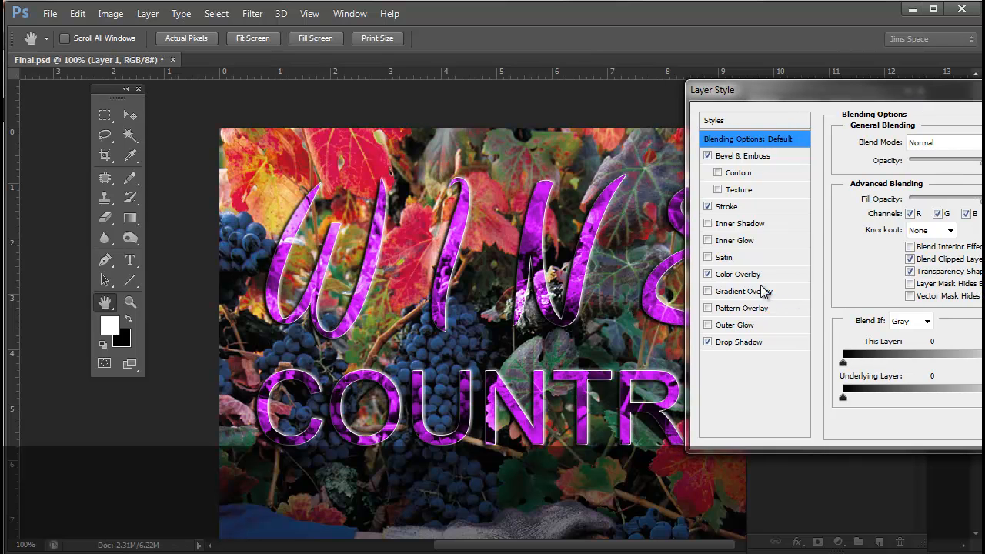
- Return the purple overlay to Normal blending and lower its opacity for a subtle tint
click(737, 274)
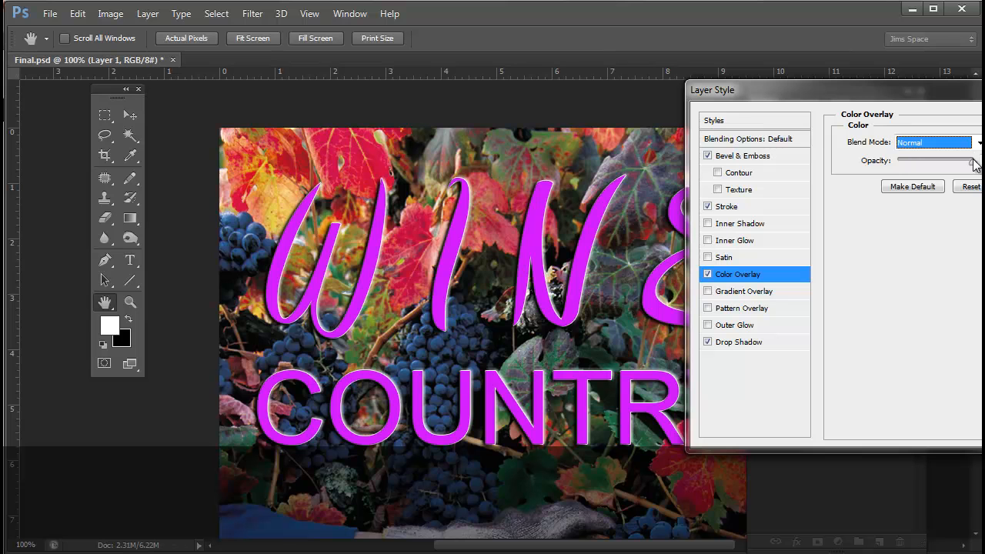
drag(976, 160, 926, 160)
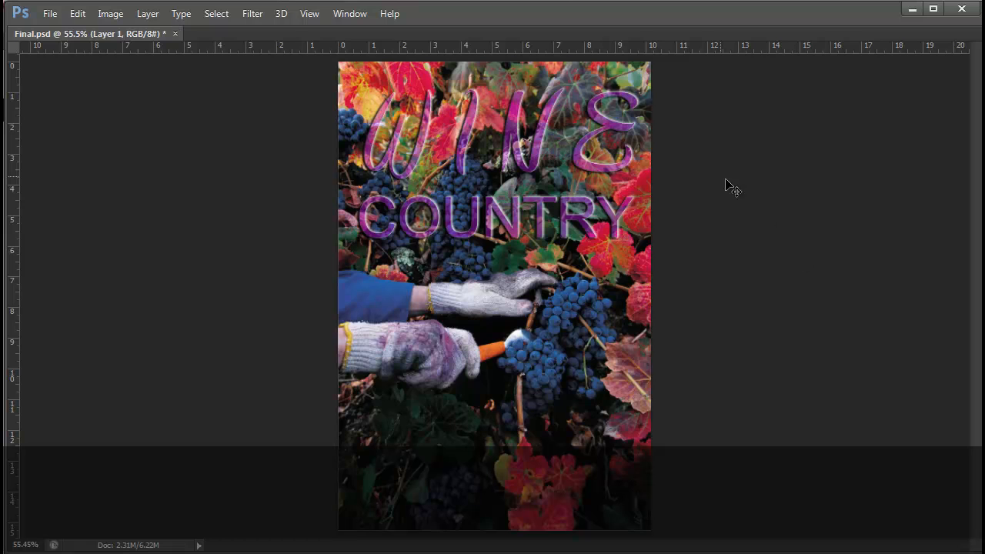
mouse_move(380, 332)
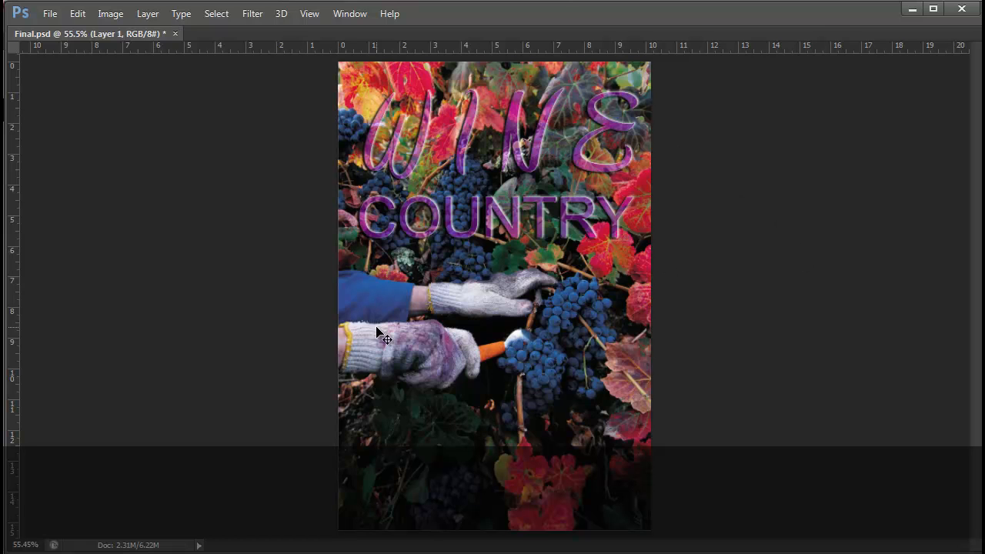
mouse_move(670, 504)
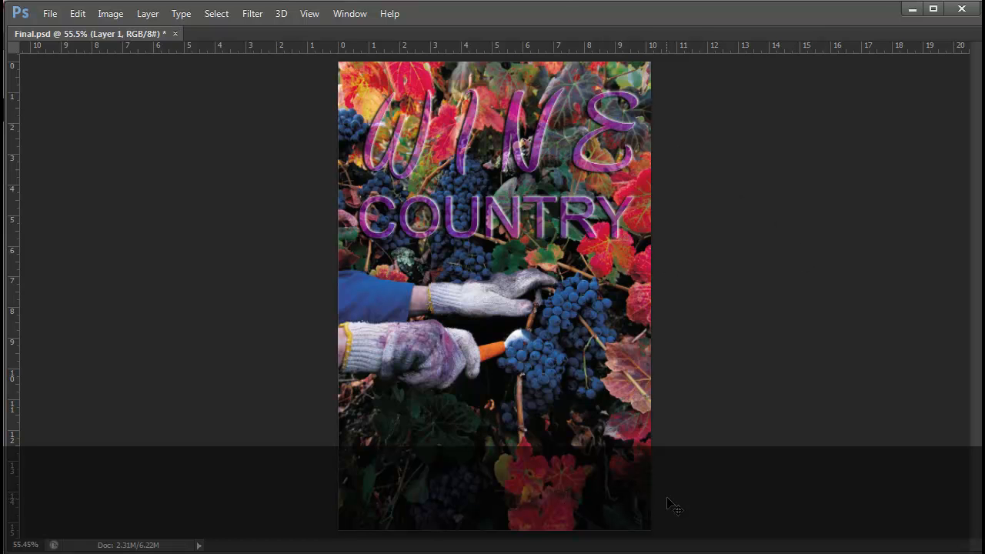